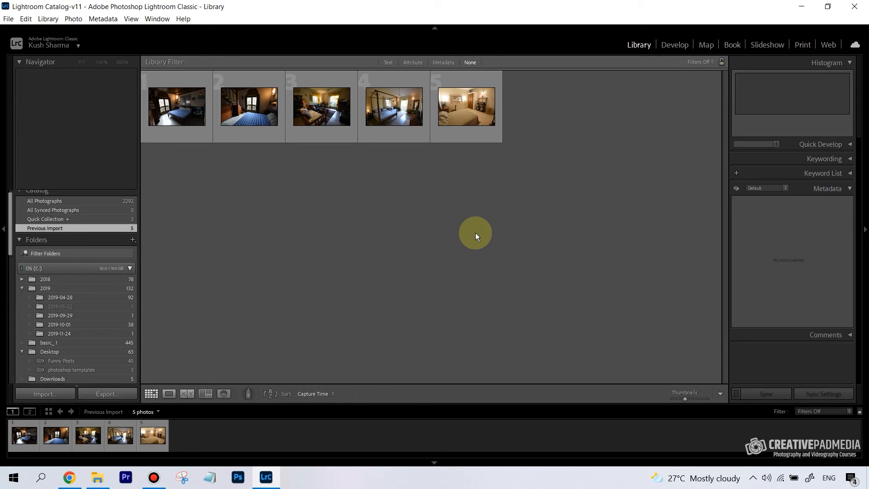
{"action": "mouse_move", "coordinate": [603, 185]}
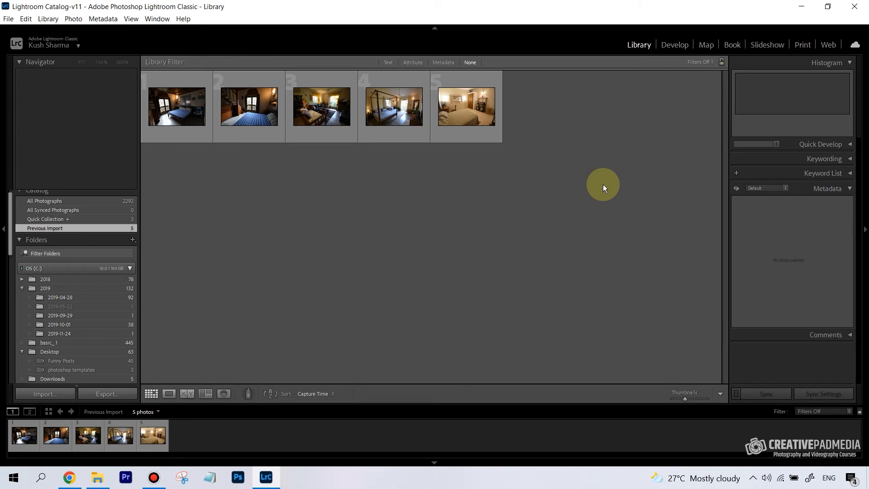
{"action": "mouse_move", "coordinate": [555, 130]}
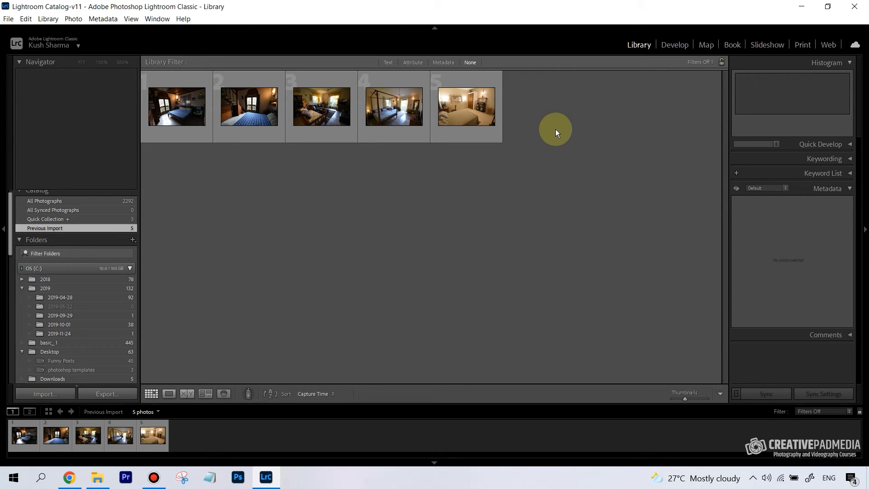
{"action": "mouse_move", "coordinate": [427, 275]}
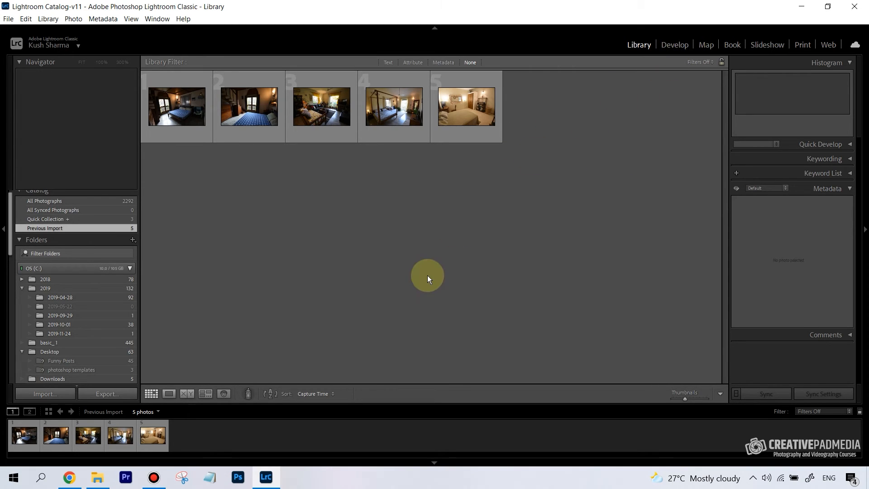
{"action": "mouse_move", "coordinate": [191, 392]}
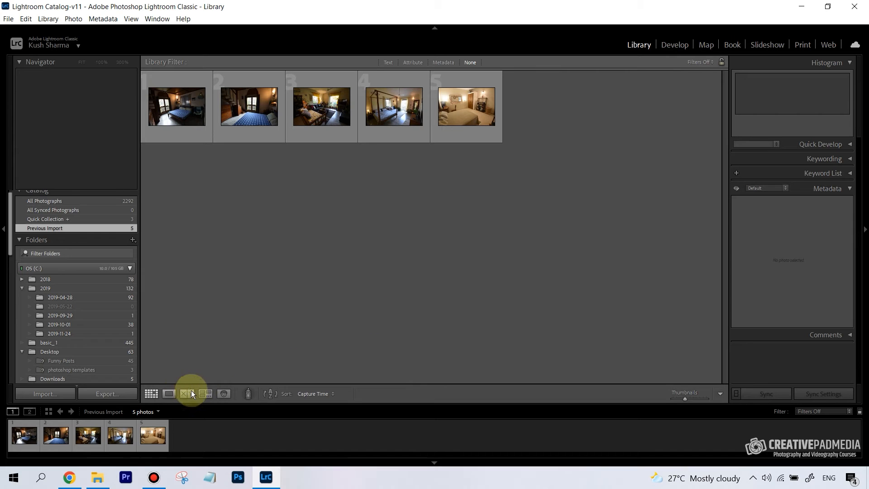
Show the blue-bedspread bedroom photo enlarged in Loupe view after briefly trying compare view.
{"action": "left_click", "coordinate": [206, 392]}
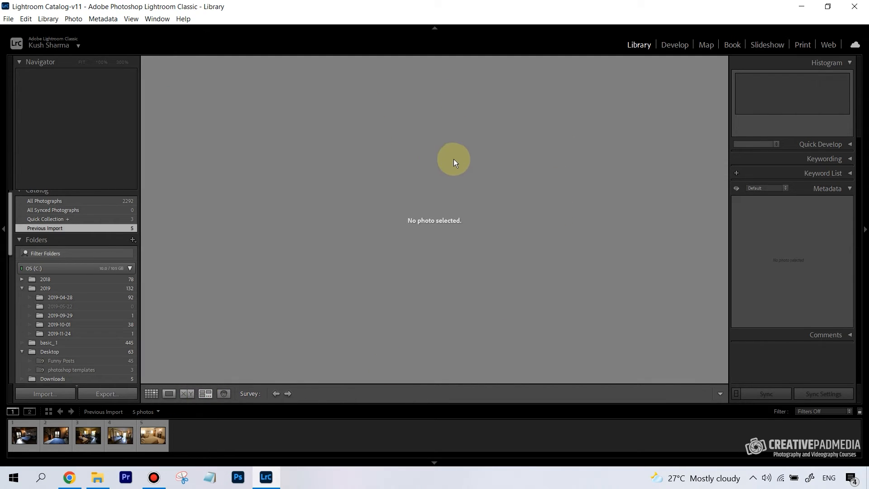
{"action": "left_click", "coordinate": [152, 394]}
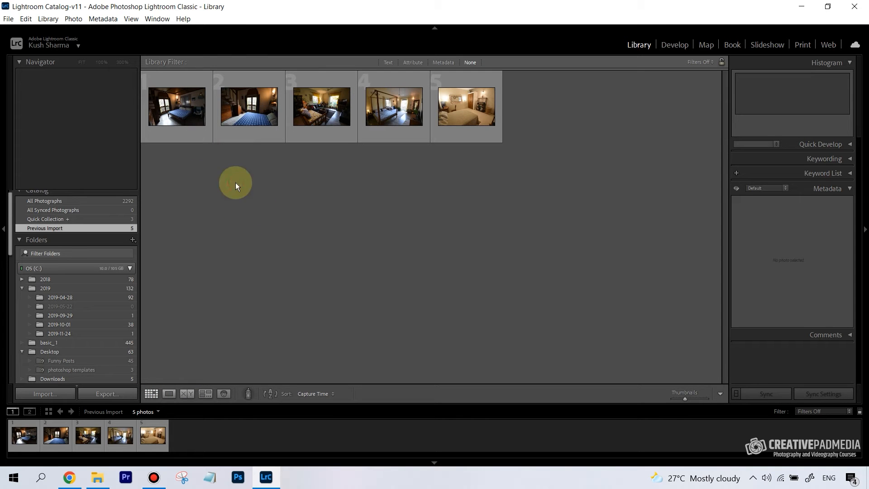
{"action": "left_click", "coordinate": [177, 107]}
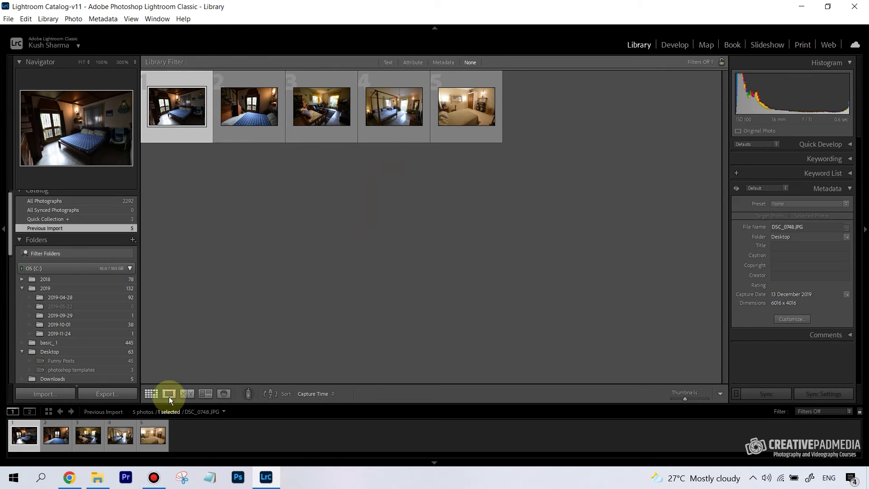
{"action": "left_click", "coordinate": [168, 393]}
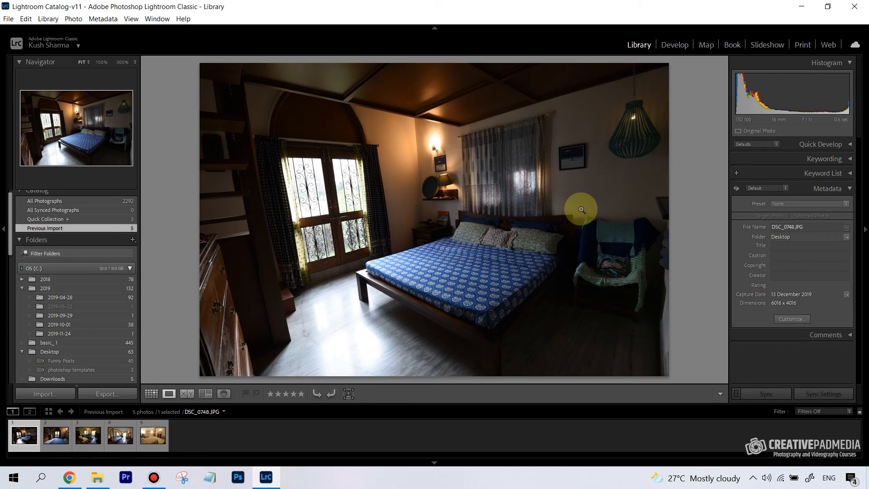
{"action": "mouse_move", "coordinate": [485, 286]}
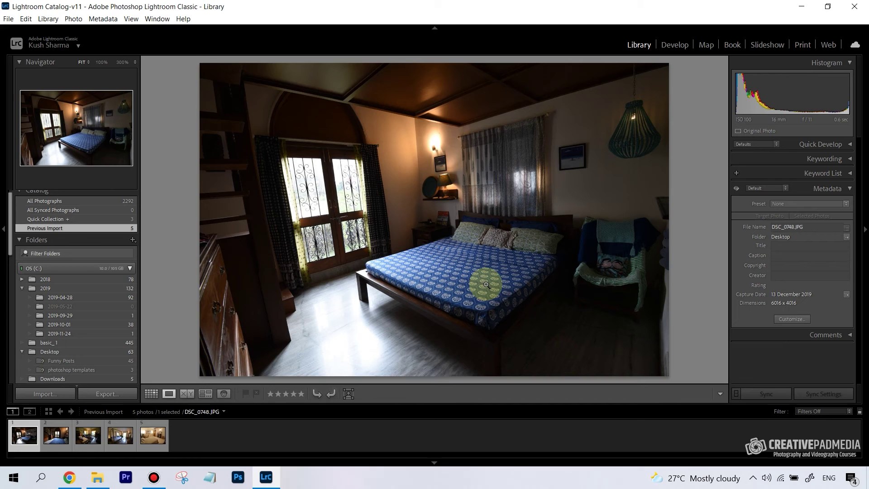
{"action": "mouse_move", "coordinate": [543, 275]}
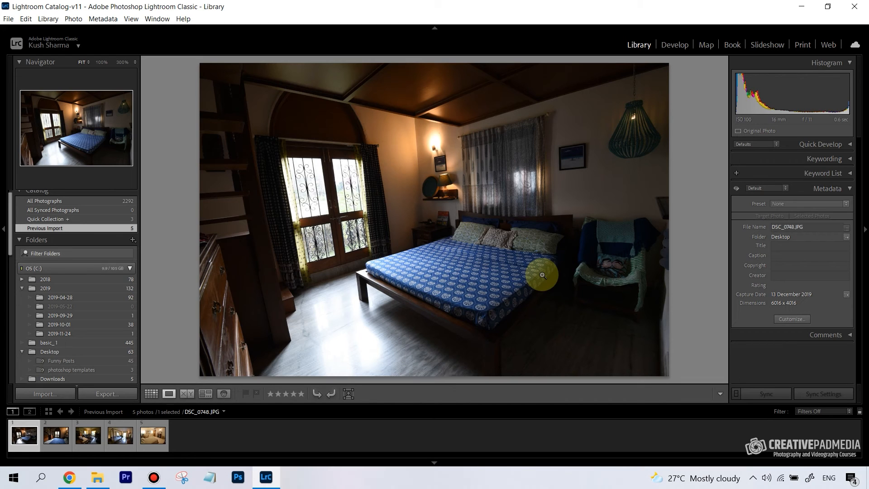
{"action": "mouse_move", "coordinate": [292, 177]}
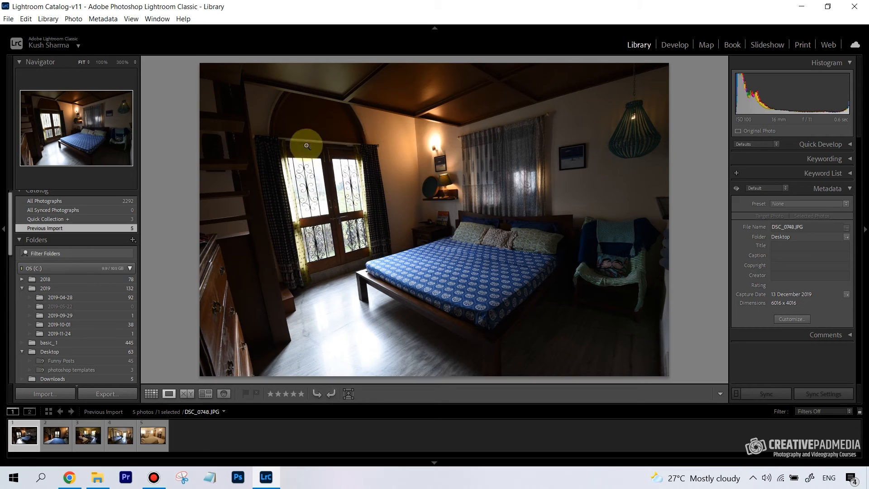
{"action": "mouse_move", "coordinate": [333, 156]}
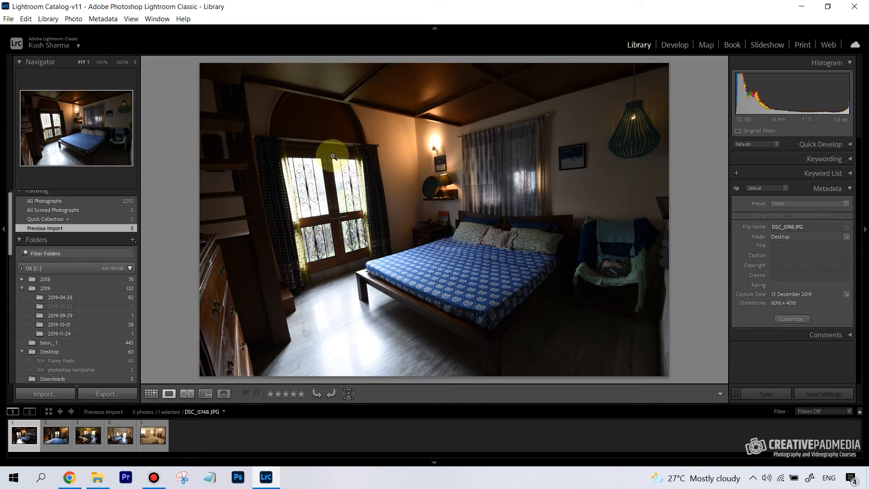
{"action": "mouse_move", "coordinate": [620, 311]}
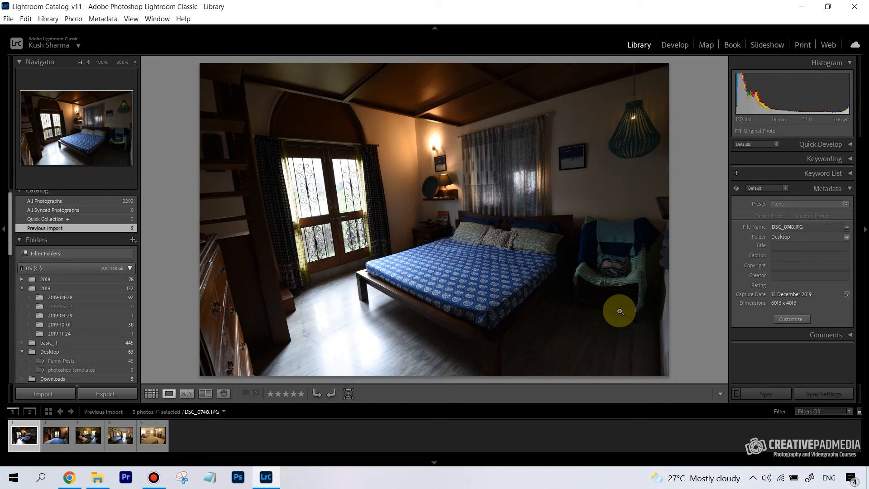
{"action": "mouse_move", "coordinate": [595, 319]}
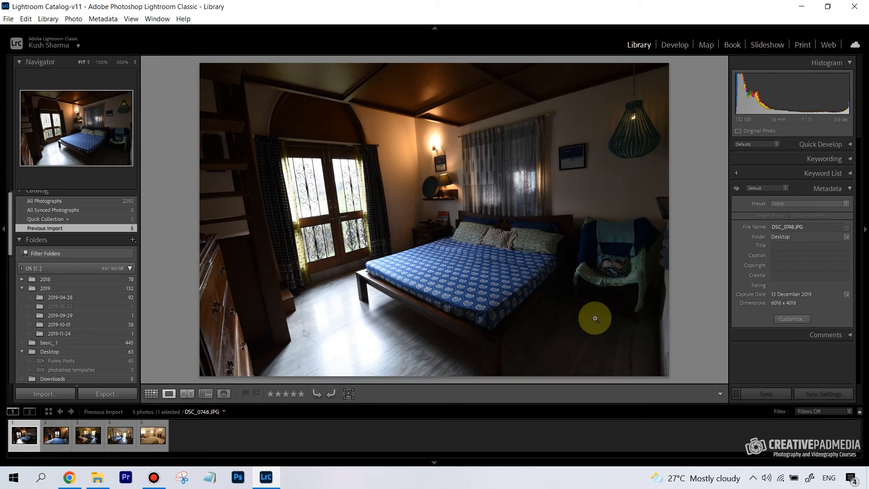
{"action": "mouse_move", "coordinate": [301, 259]}
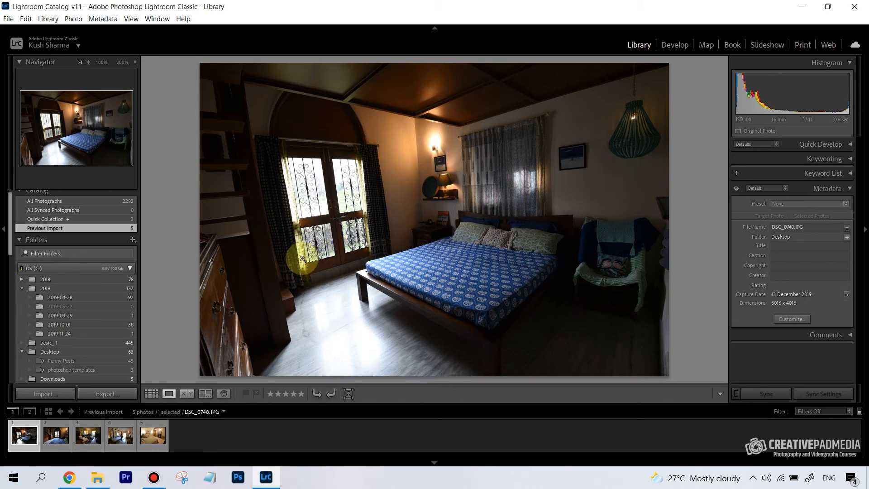
{"action": "mouse_move", "coordinate": [534, 344]}
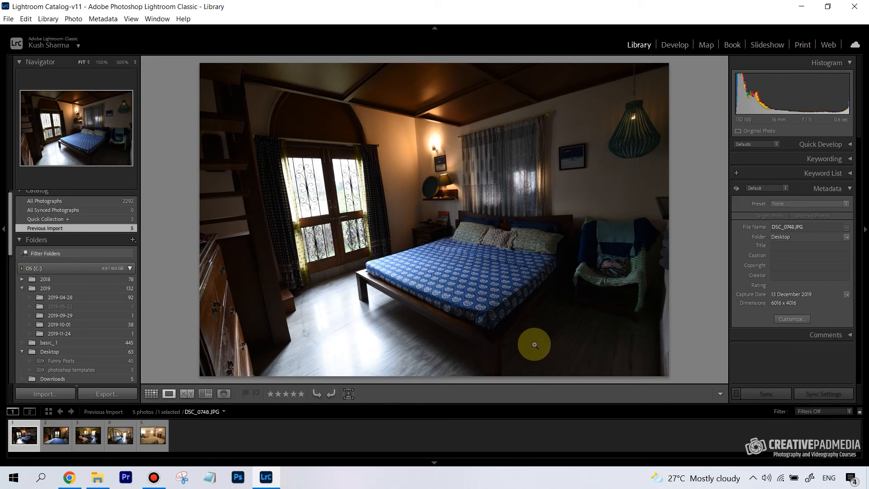
{"action": "mouse_move", "coordinate": [540, 350]}
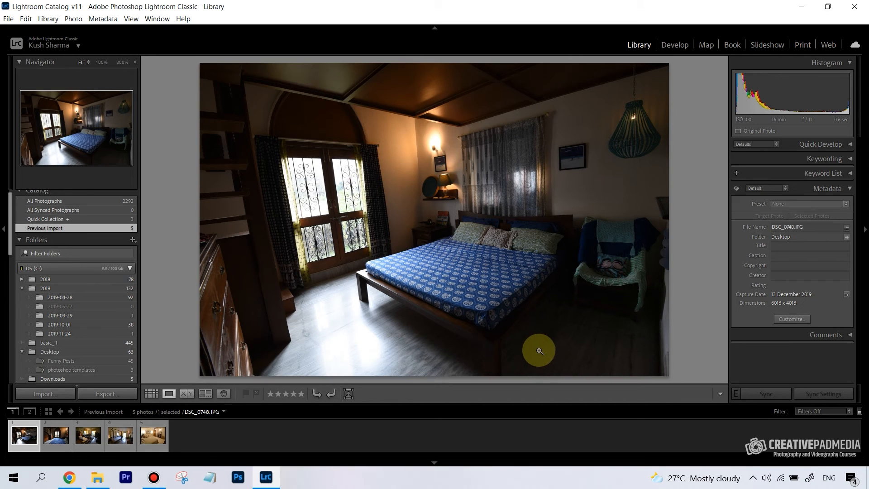
{"action": "mouse_move", "coordinate": [317, 185]}
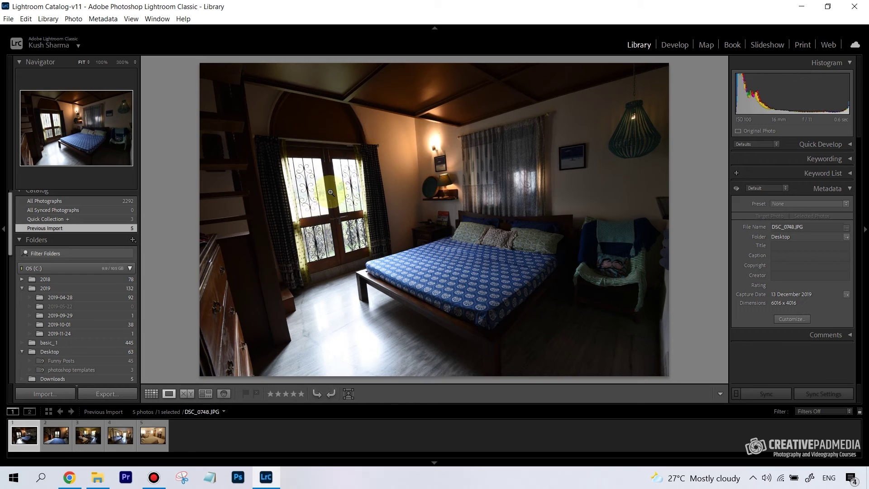
{"action": "mouse_move", "coordinate": [567, 324]}
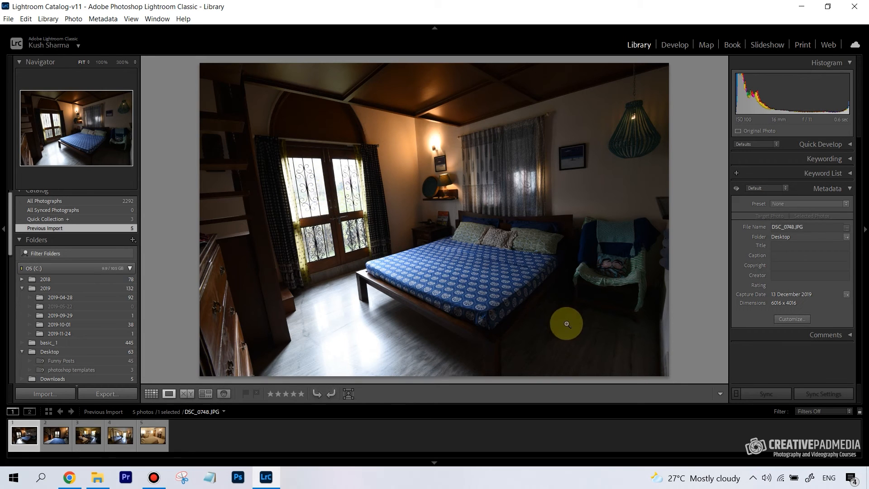
{"action": "mouse_move", "coordinate": [574, 334]}
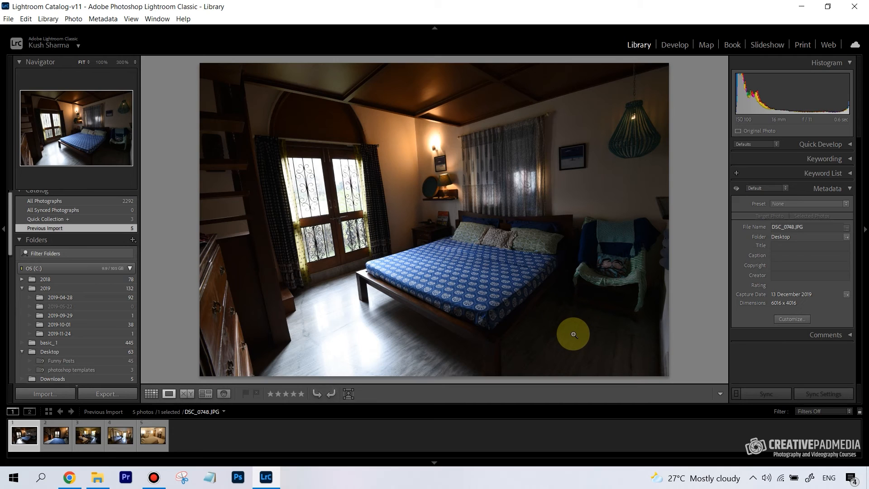
{"action": "mouse_move", "coordinate": [319, 186]}
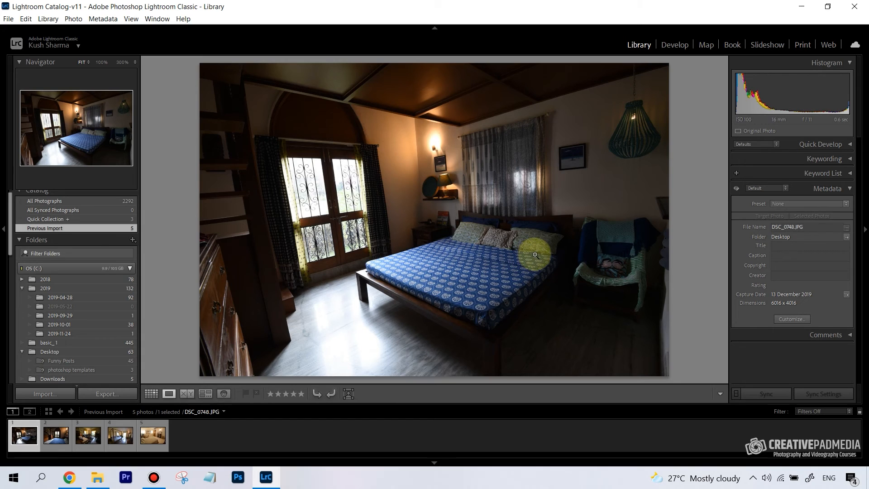
{"action": "mouse_move", "coordinate": [494, 263]}
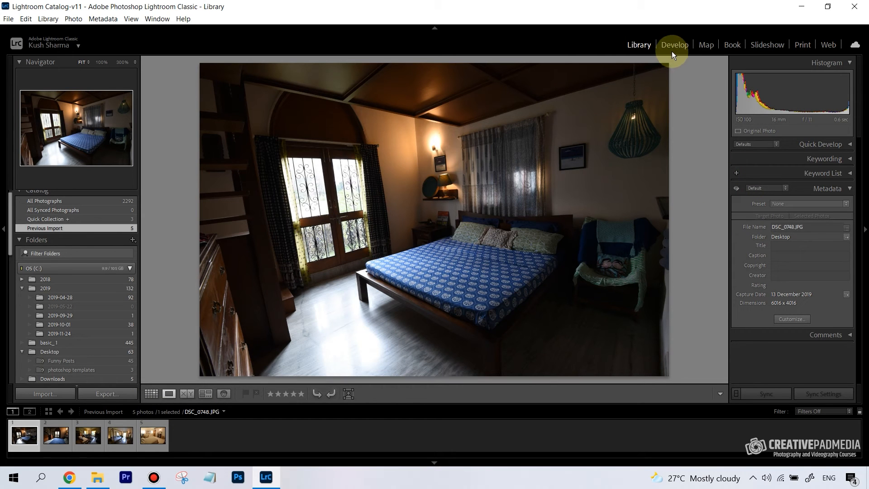
In Develop, raise exposure to about +1.05, pull highlights fully down and lift the shadows.
{"action": "left_click", "coordinate": [674, 45]}
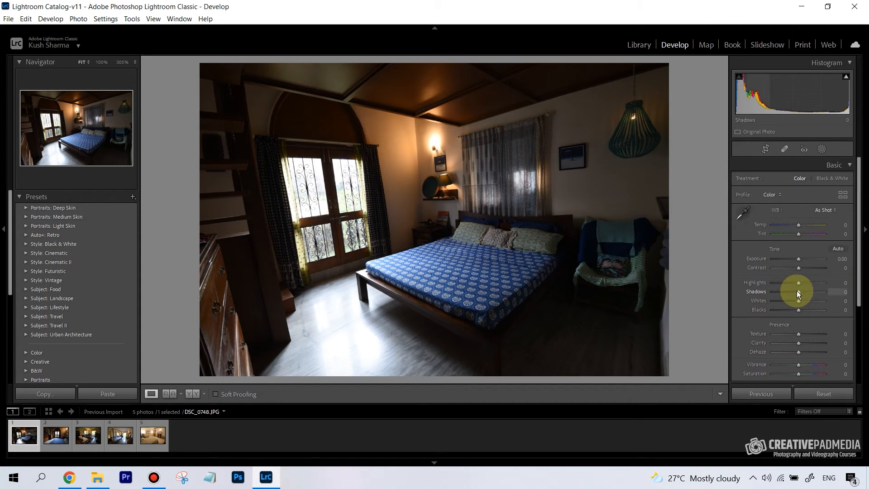
{"action": "left_click_drag", "start_coordinate": [798, 292], "coordinate": [824, 293]}
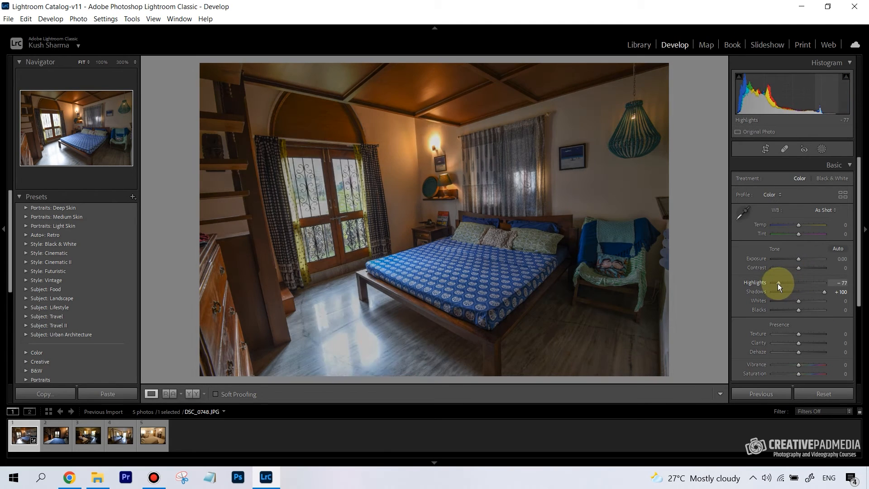
{"action": "left_click_drag", "start_coordinate": [778, 284], "coordinate": [793, 284]}
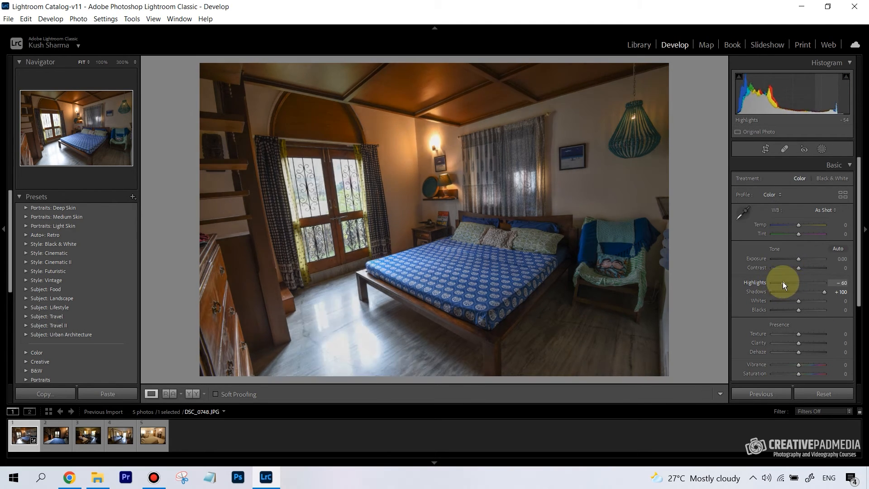
{"action": "left_click_drag", "start_coordinate": [809, 290], "coordinate": [775, 291]}
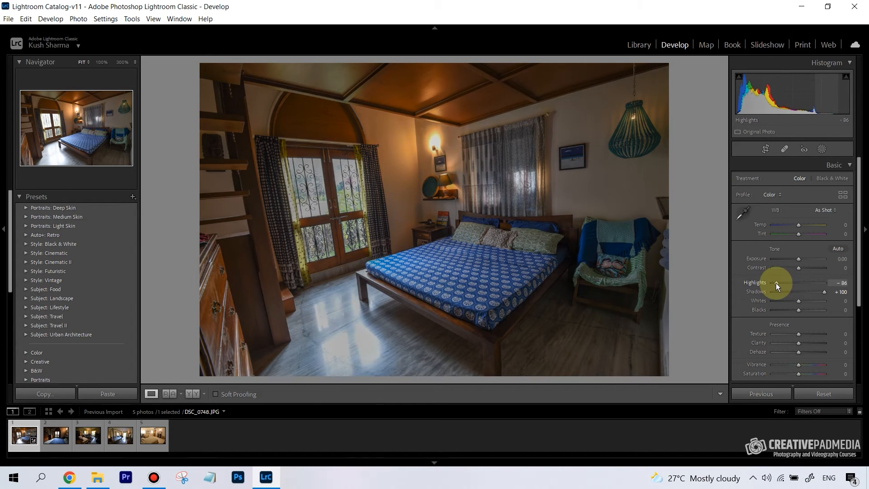
{"action": "left_click_drag", "start_coordinate": [776, 282], "coordinate": [781, 283]}
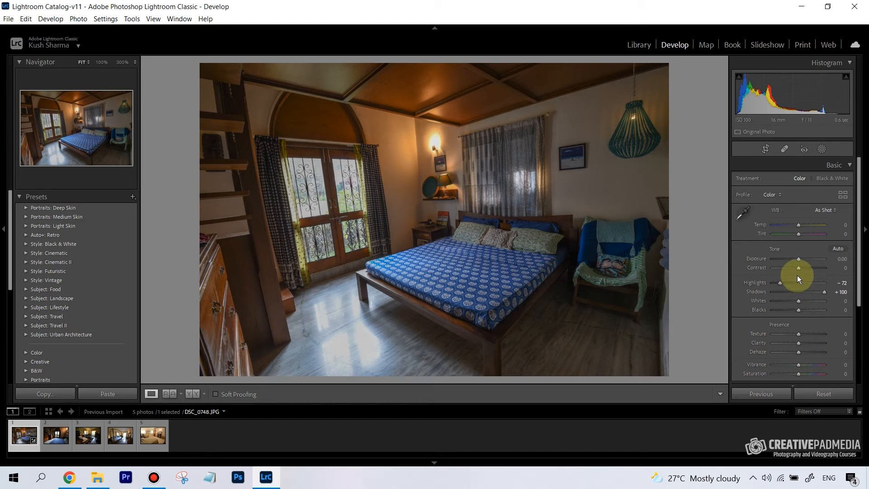
{"action": "left_click_drag", "start_coordinate": [798, 259], "coordinate": [805, 258]}
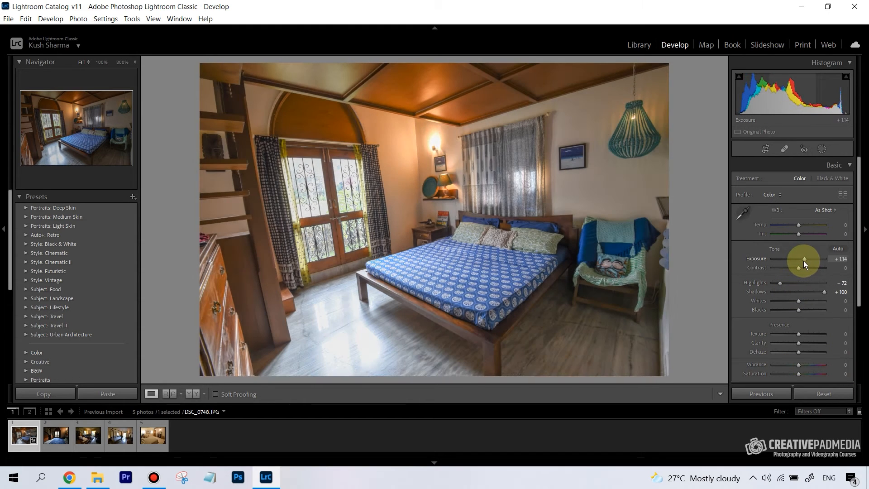
{"action": "left_click_drag", "start_coordinate": [804, 259], "coordinate": [807, 259]}
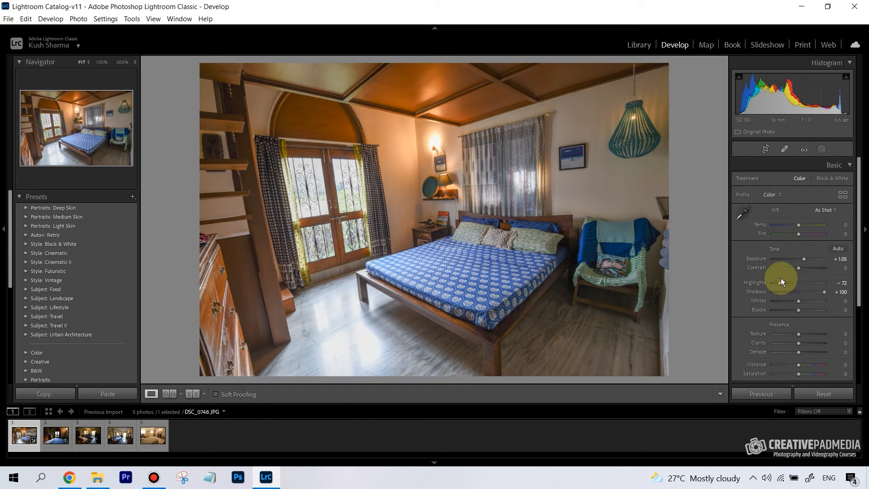
{"action": "left_click_drag", "start_coordinate": [783, 283], "coordinate": [772, 282]}
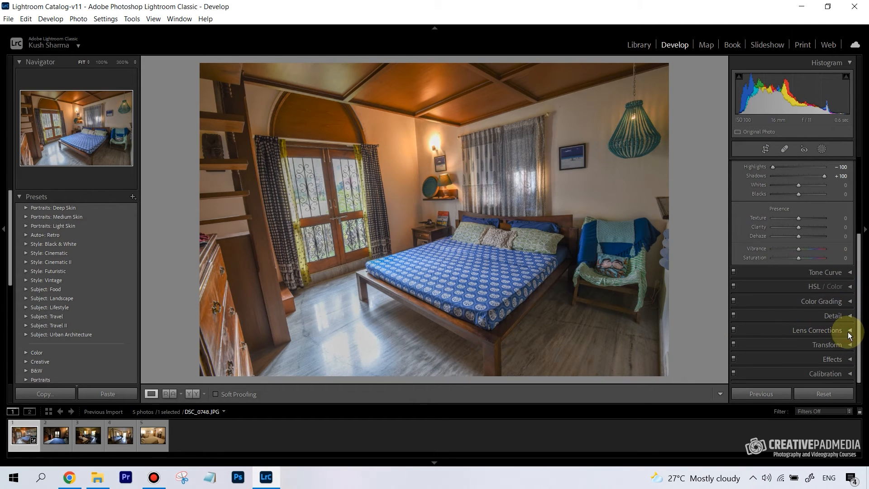
Enable lens profile corrections with Nikon as the lens maker.
{"action": "left_click", "coordinate": [849, 330]}
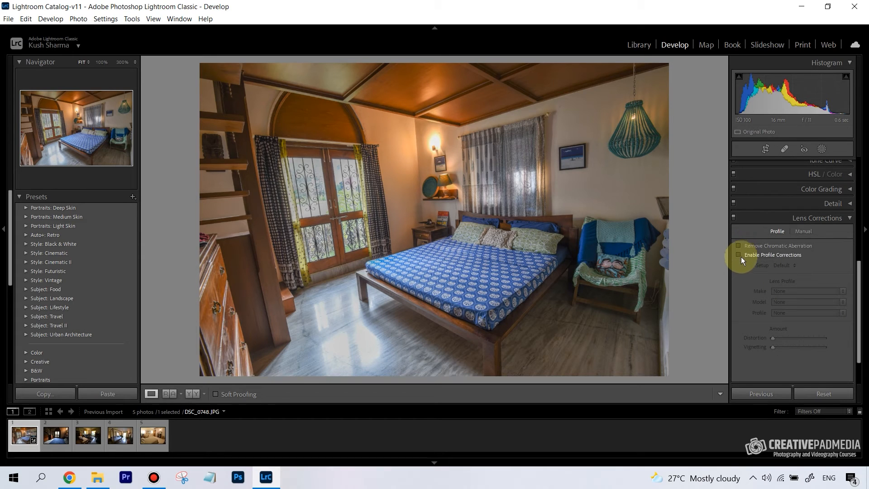
{"action": "left_click", "coordinate": [738, 255]}
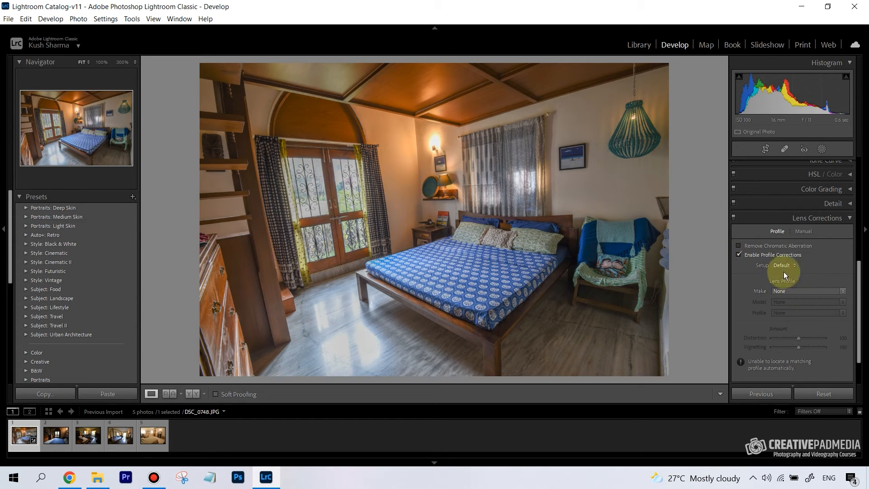
{"action": "left_click", "coordinate": [808, 292]}
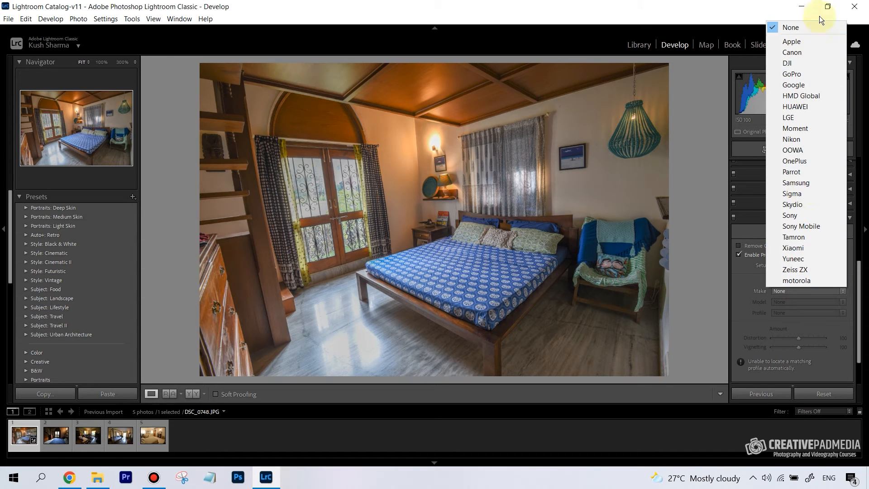
{"action": "left_click", "coordinate": [791, 140]}
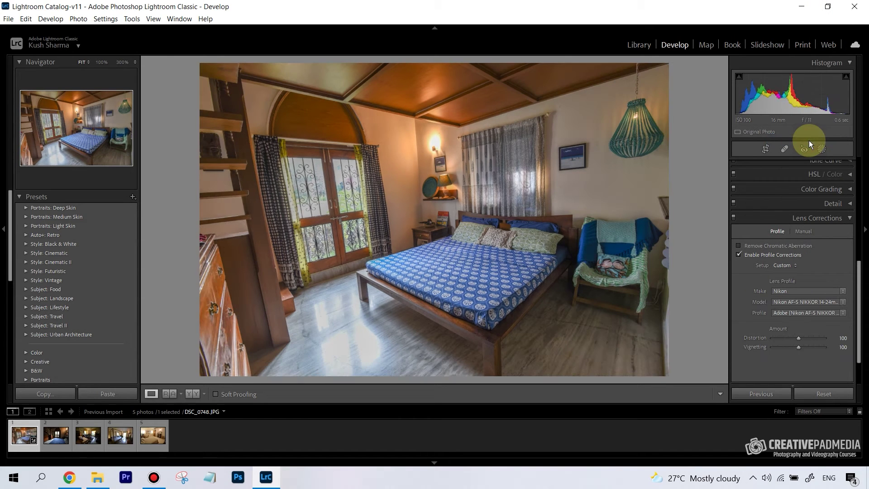
{"action": "mouse_move", "coordinate": [819, 297]}
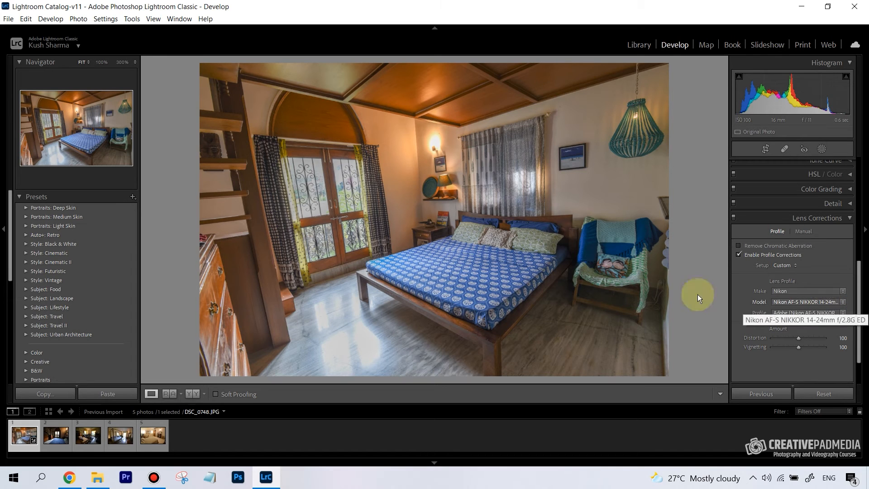
{"action": "mouse_move", "coordinate": [789, 135]}
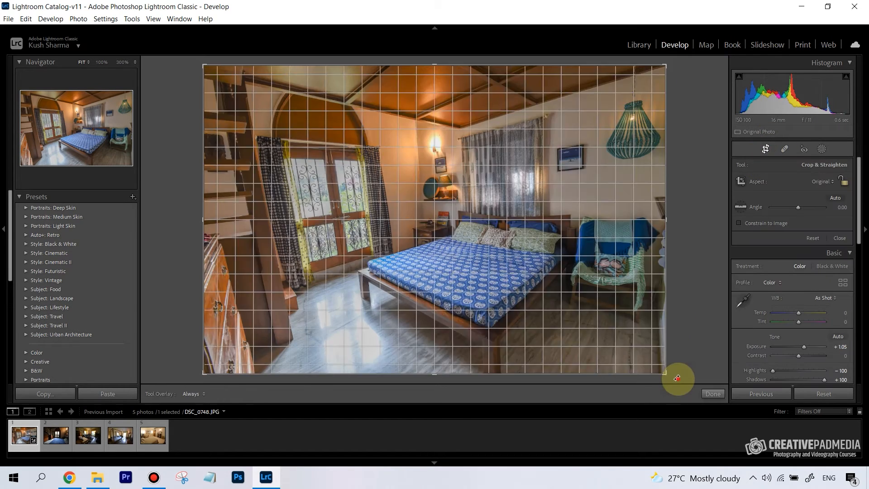
Straighten the bedroom photo with a slight crop rotation and finish the crop.
{"action": "left_click_drag", "start_coordinate": [677, 378], "coordinate": [673, 379]}
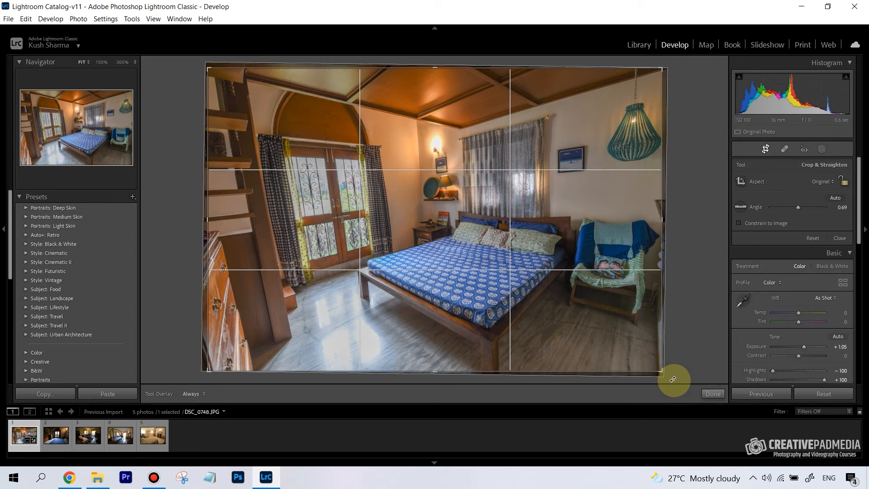
{"action": "left_click", "coordinate": [713, 392]}
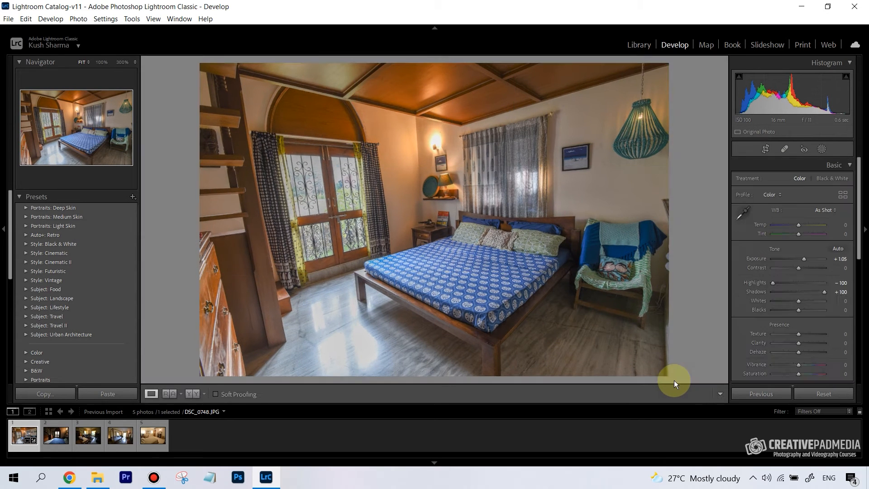
{"action": "mouse_move", "coordinate": [691, 321]}
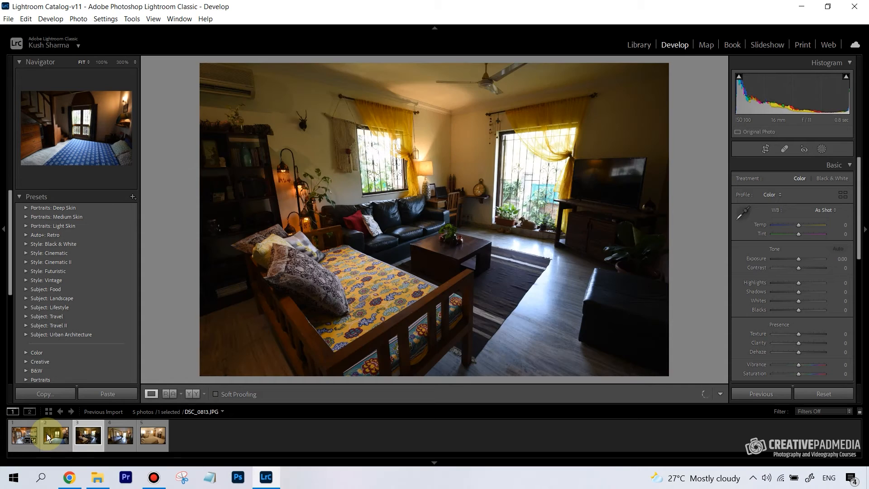
Select all five room thumbnails in the filmstrip with the edited bedroom photo as the lead image.
{"action": "left_click", "coordinate": [152, 435]}
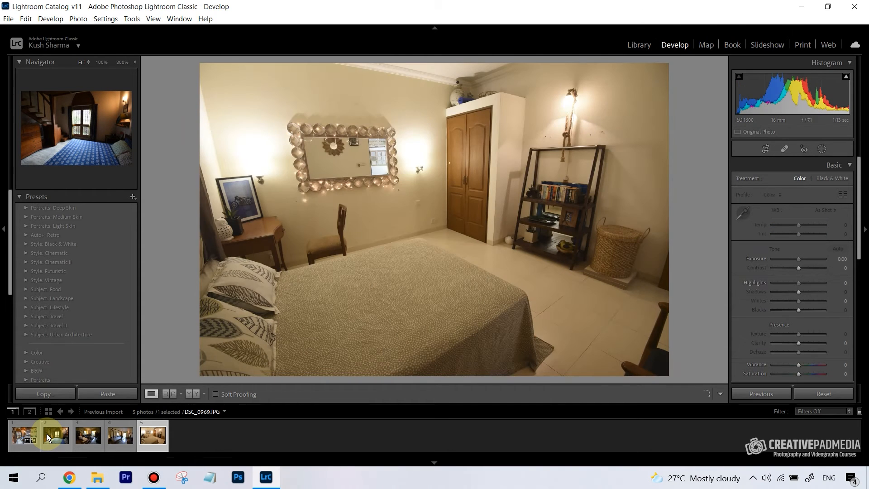
{"action": "left_click", "coordinate": [49, 435]}
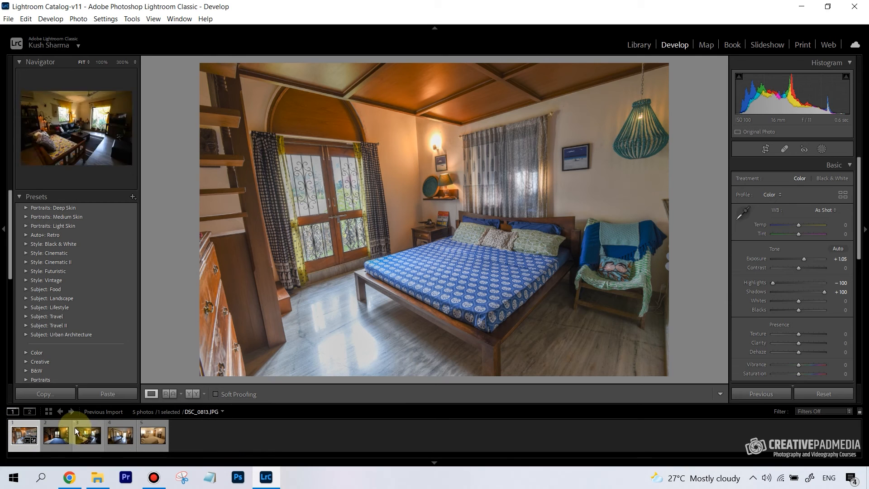
{"action": "left_click", "coordinate": [56, 436]}
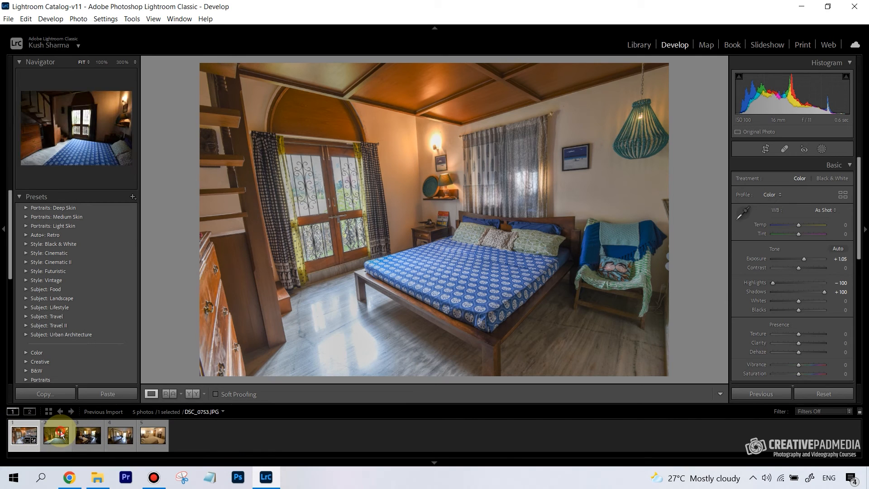
{"action": "left_click", "coordinate": [56, 435]}
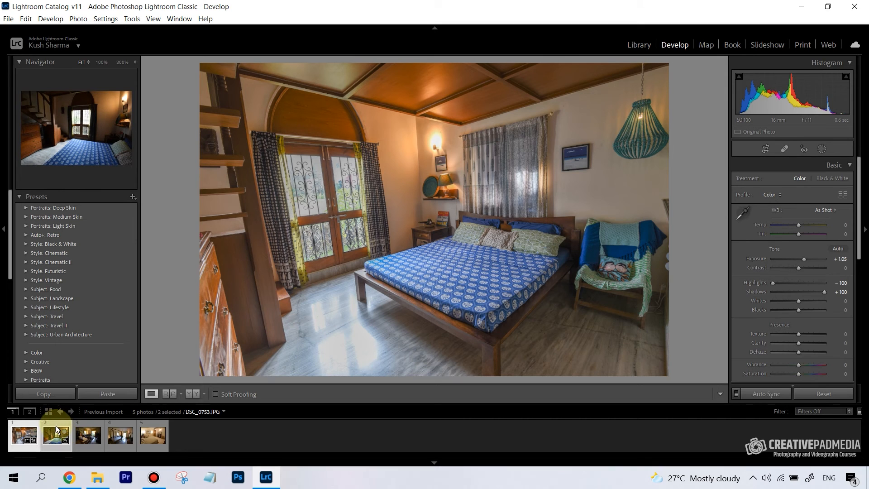
{"action": "left_click", "coordinate": [88, 435]}
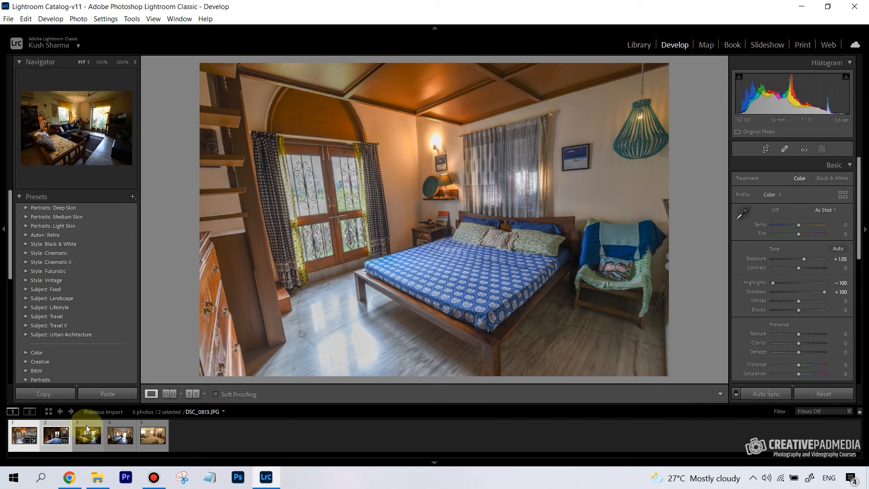
{"action": "left_click", "coordinate": [119, 434]}
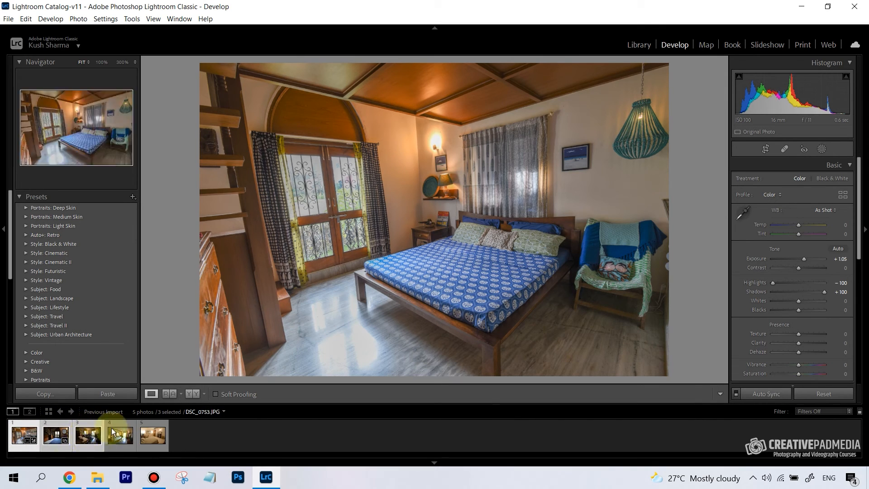
{"action": "left_click", "coordinate": [24, 435]}
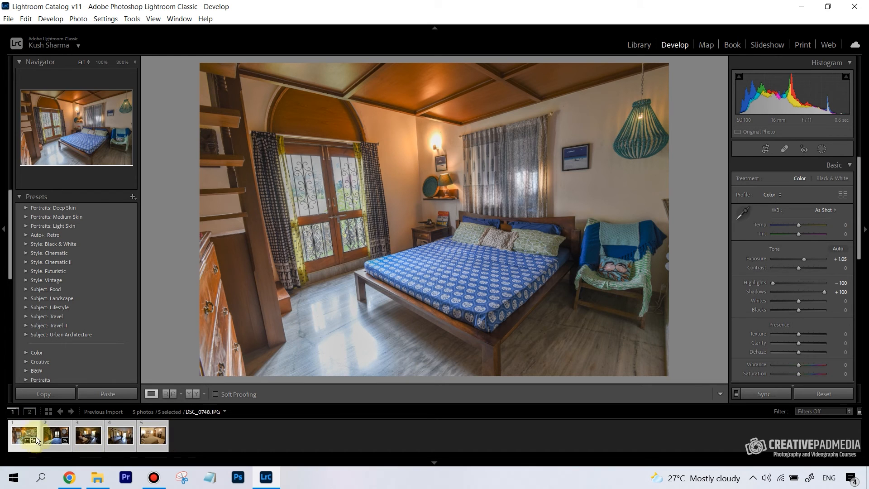
Bring up the Synchronize Settings dialog from the bedroom photo's Develop Settings menu.
{"action": "right_click", "coordinate": [22, 435]}
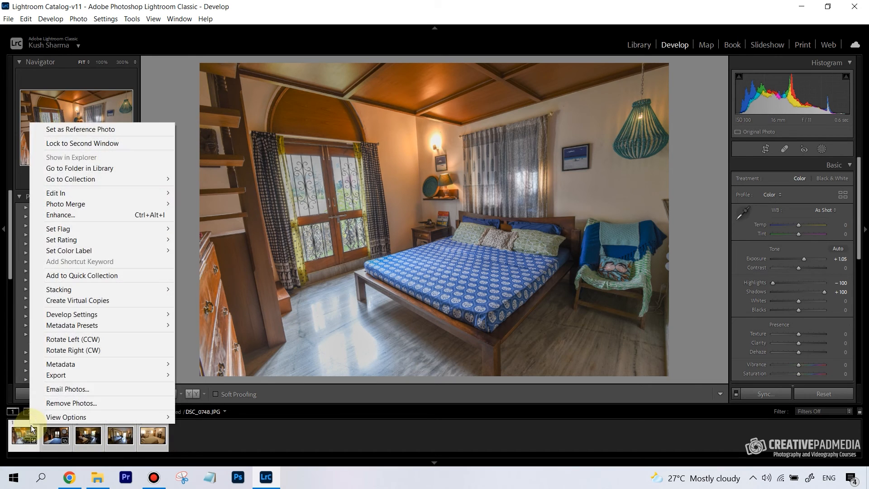
{"action": "mouse_move", "coordinate": [87, 142]}
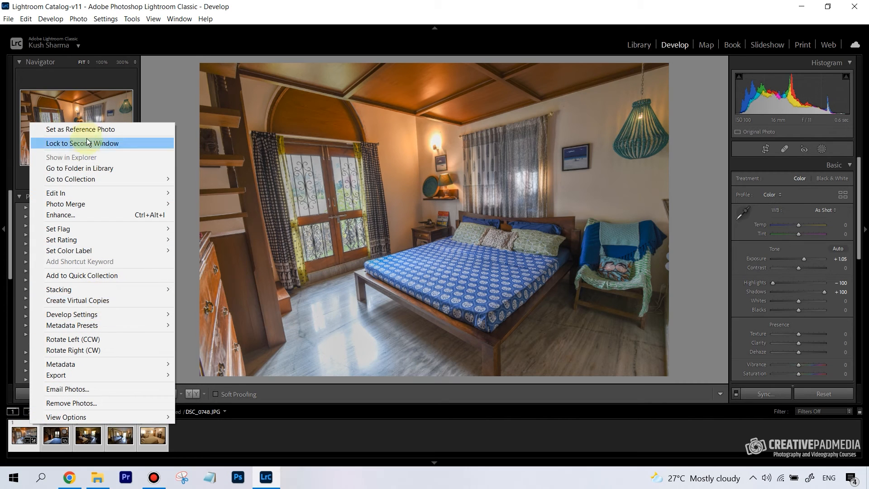
{"action": "mouse_move", "coordinate": [87, 135]}
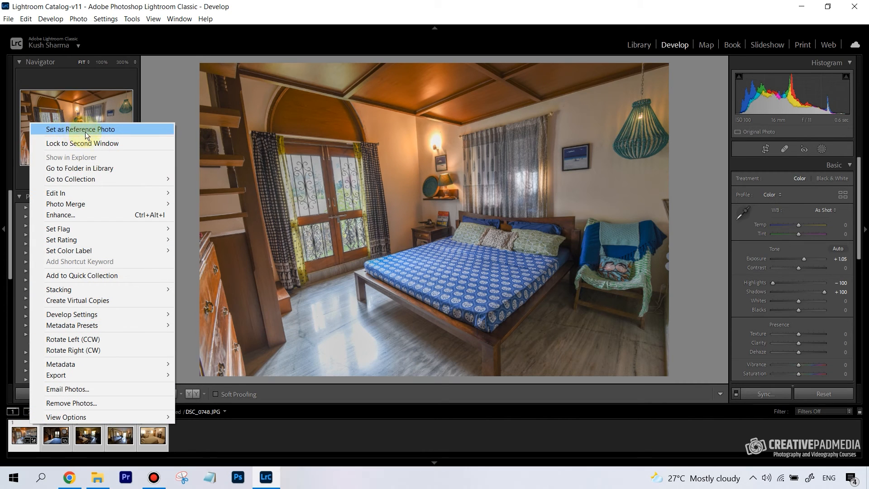
{"action": "mouse_move", "coordinate": [71, 314]}
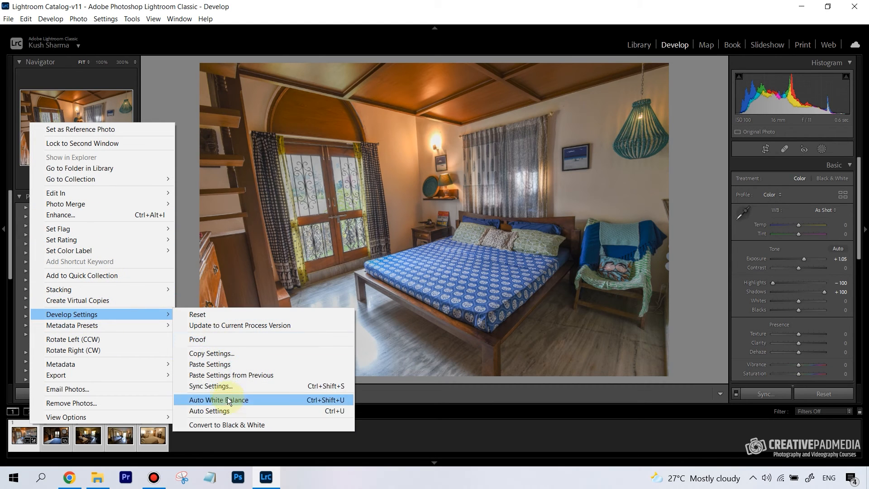
{"action": "left_click", "coordinate": [210, 386]}
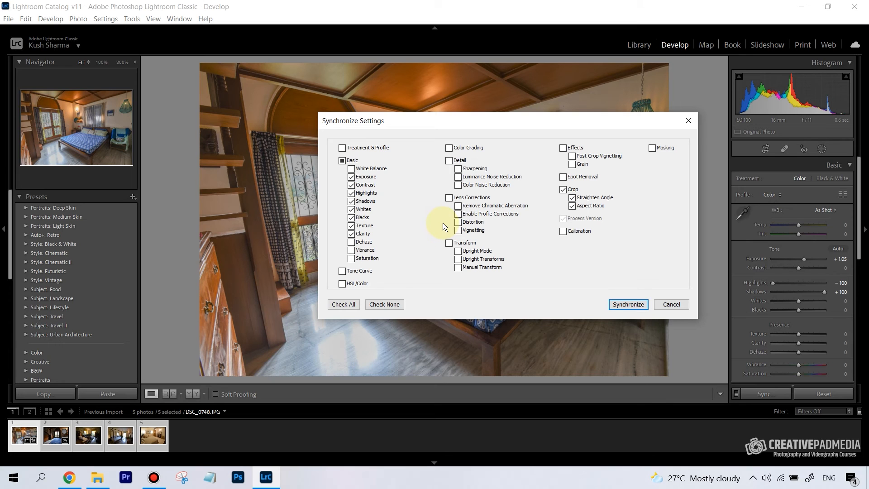
Include White Balance, Dehaze, Vibrance and Saturation in the sync and exclude Crop.
{"action": "left_click", "coordinate": [351, 168]}
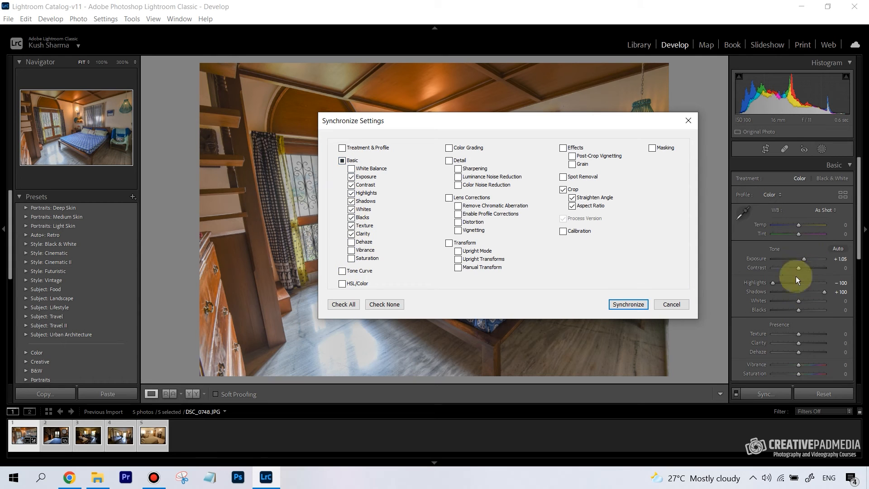
{"action": "mouse_move", "coordinate": [645, 285]}
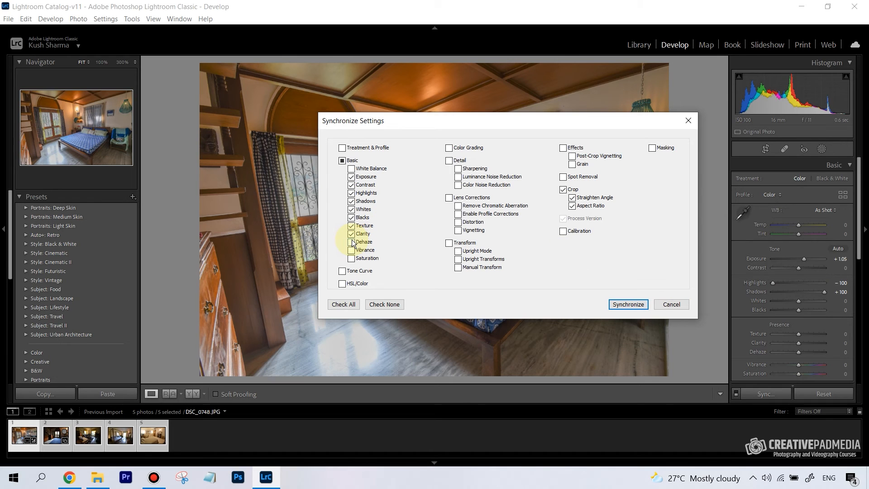
{"action": "left_click", "coordinate": [351, 242]}
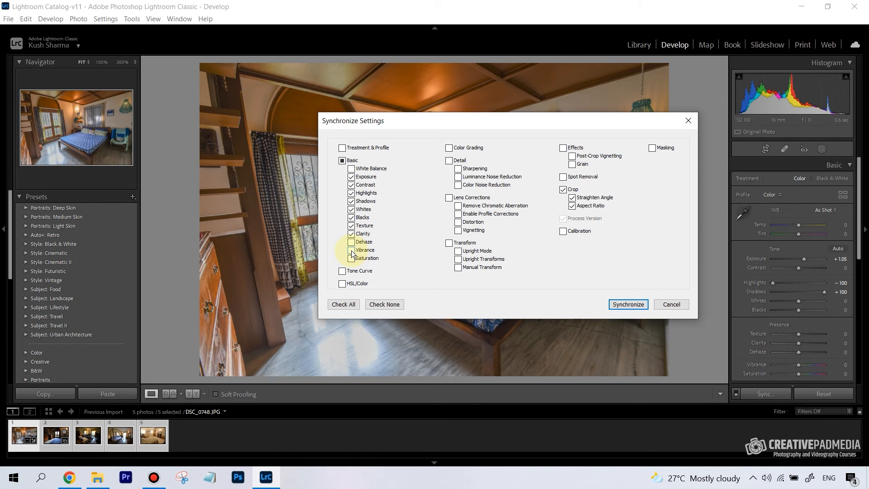
{"action": "left_click", "coordinate": [351, 242]}
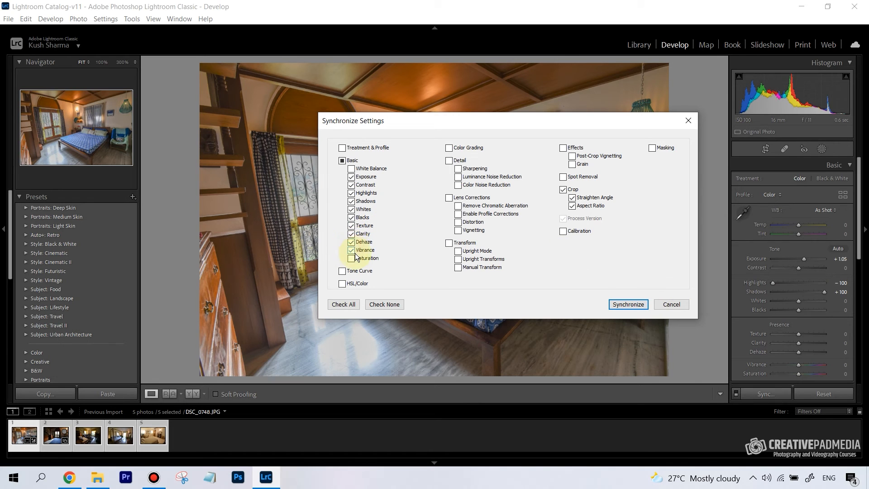
{"action": "left_click", "coordinate": [351, 258]}
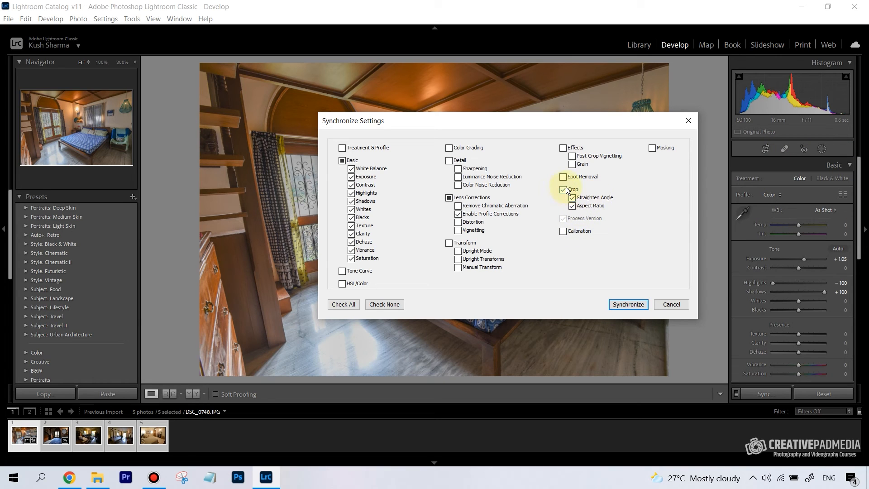
{"action": "left_click", "coordinate": [563, 189]}
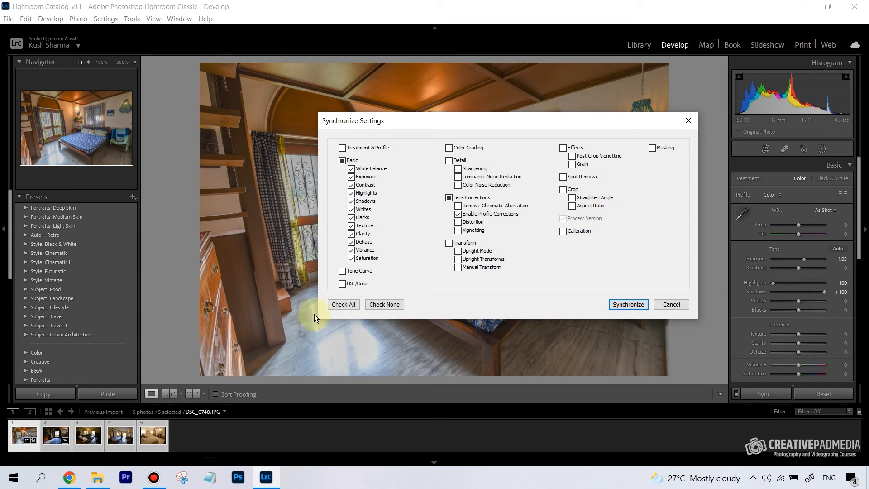
{"action": "mouse_move", "coordinate": [480, 365]}
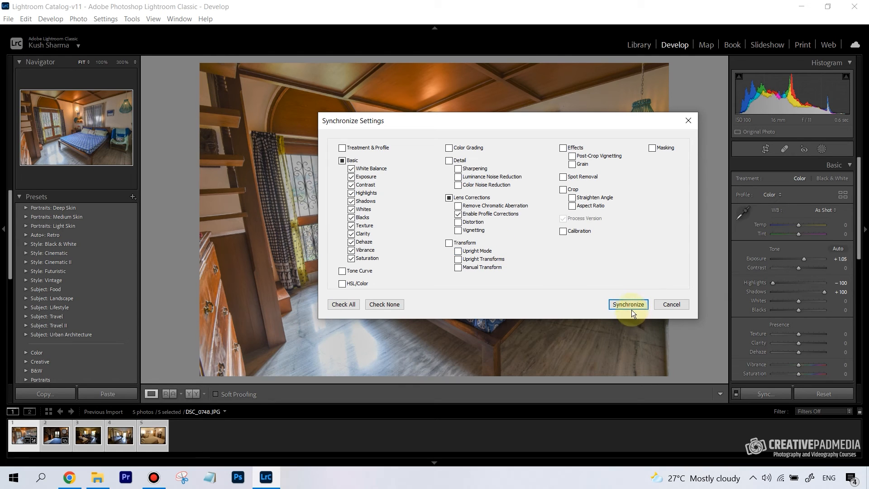
Synchronize the bedroom photo's settings to the other four room photos.
{"action": "left_click", "coordinate": [629, 304]}
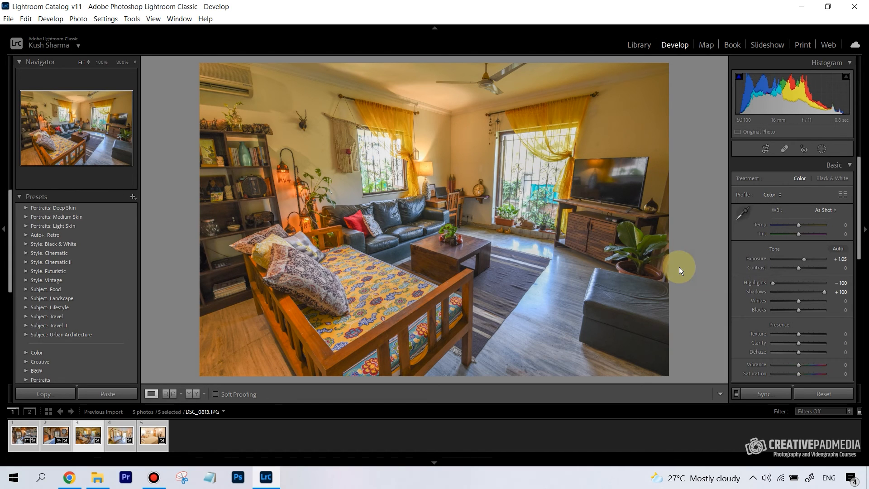
{"action": "mouse_move", "coordinate": [690, 266]}
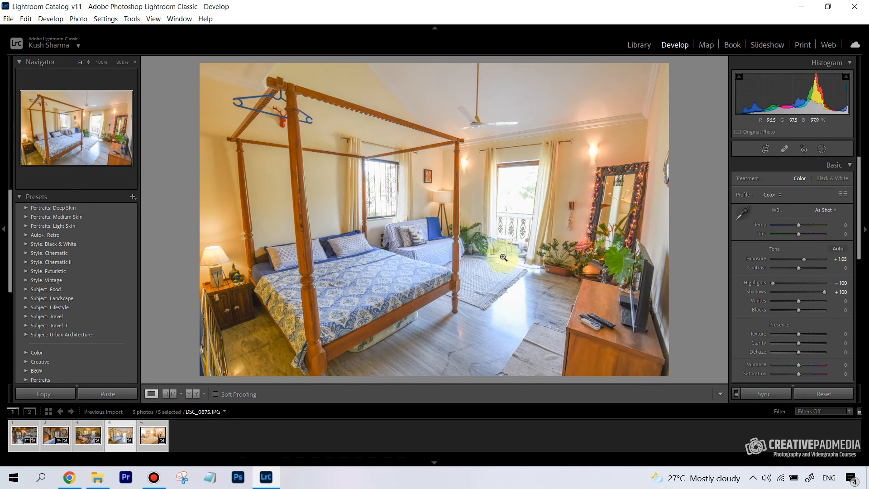
{"action": "mouse_move", "coordinate": [525, 205]}
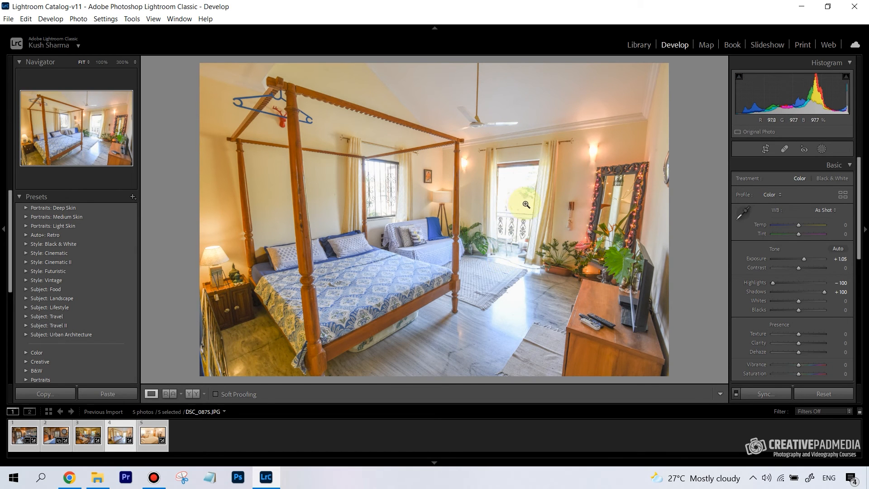
{"action": "mouse_move", "coordinate": [646, 176]}
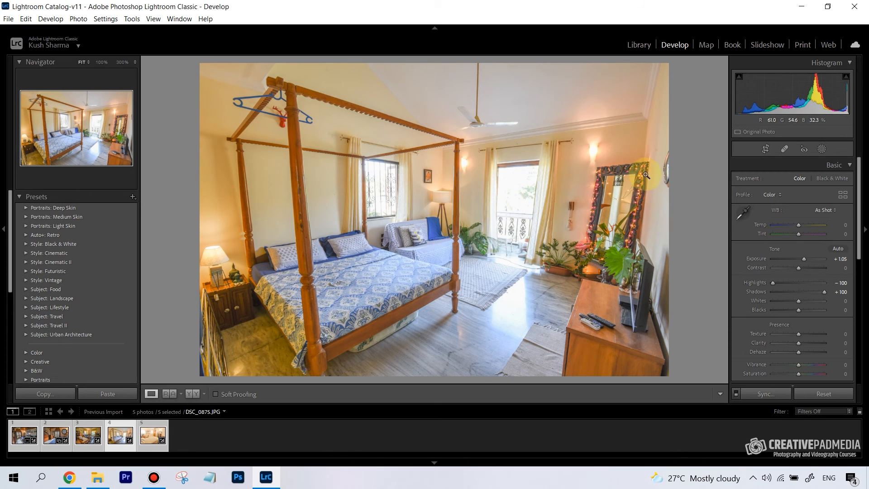
{"action": "mouse_move", "coordinate": [502, 203]}
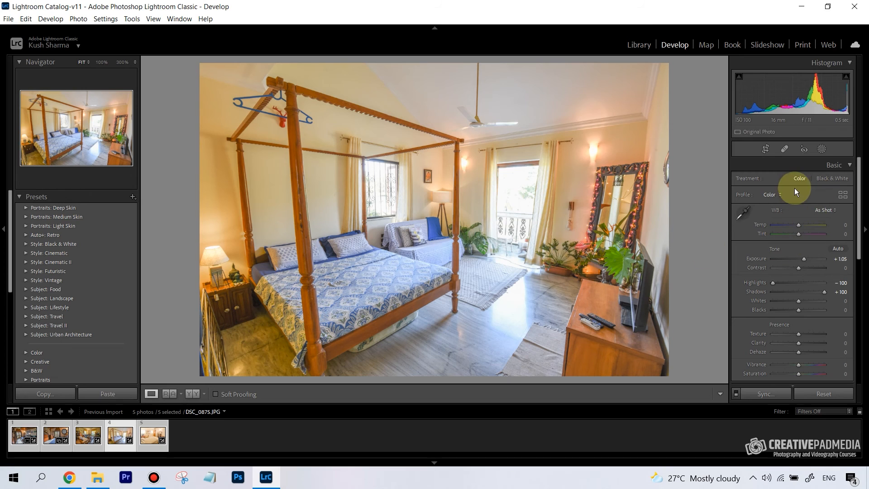
{"action": "mouse_move", "coordinate": [762, 267]}
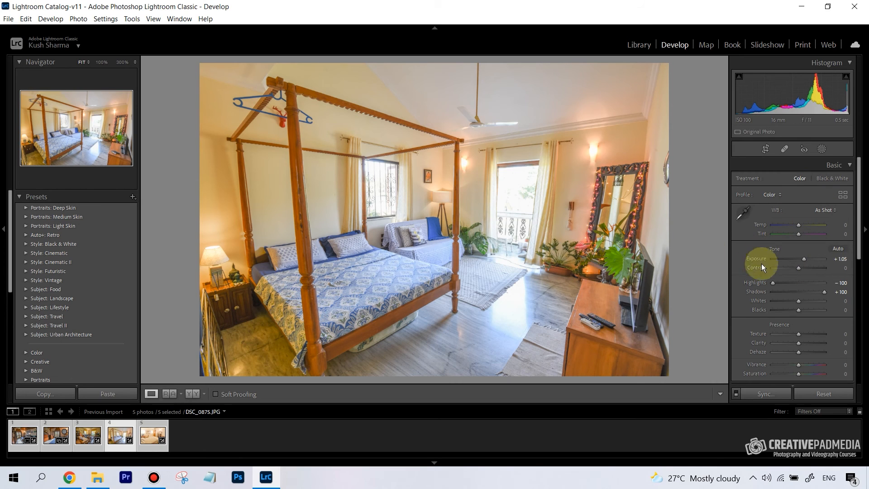
{"action": "mouse_move", "coordinate": [521, 197]}
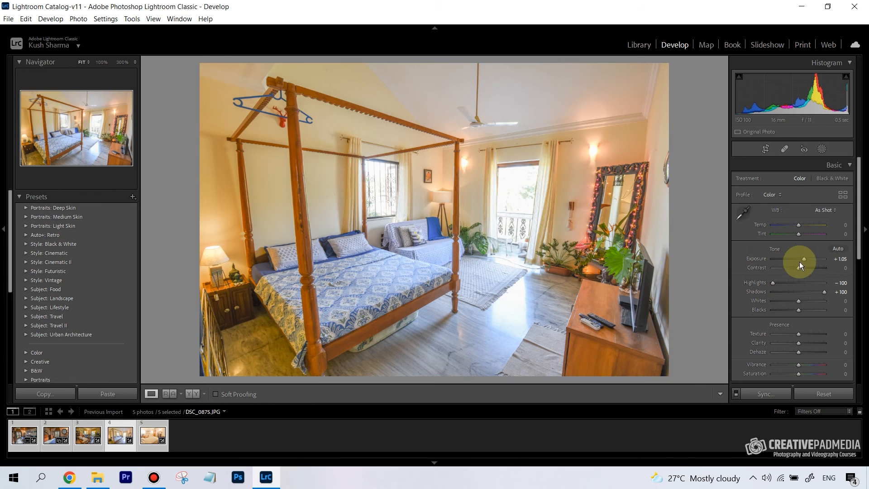
Bring the four-poster bedroom photo's exposure back to 0.00.
{"action": "left_click_drag", "start_coordinate": [802, 261], "coordinate": [798, 261]}
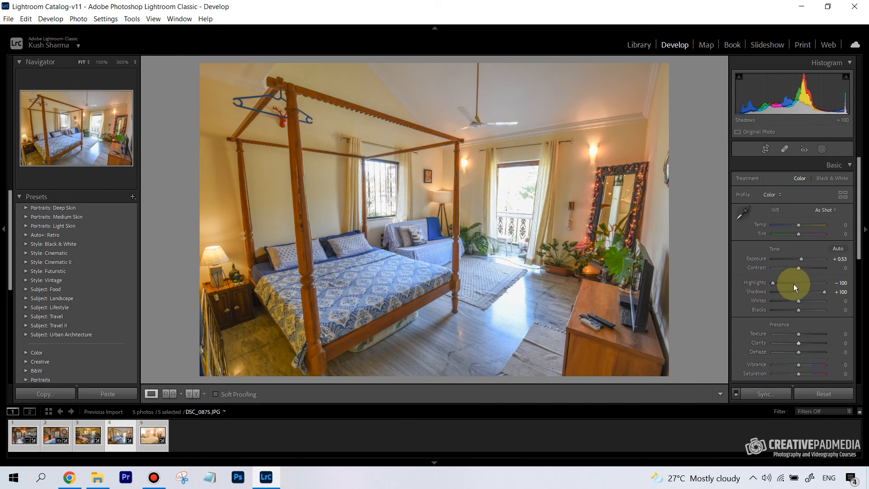
{"action": "mouse_move", "coordinate": [798, 301]}
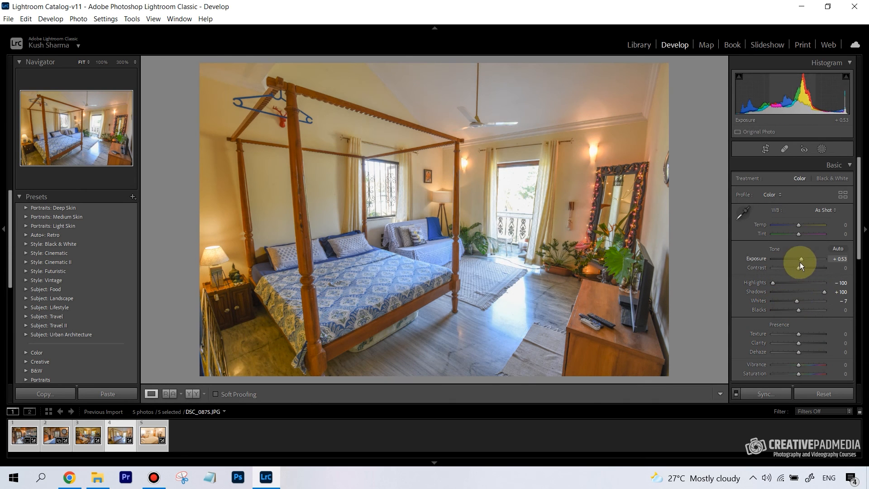
{"action": "left_click_drag", "start_coordinate": [801, 260], "coordinate": [786, 260]}
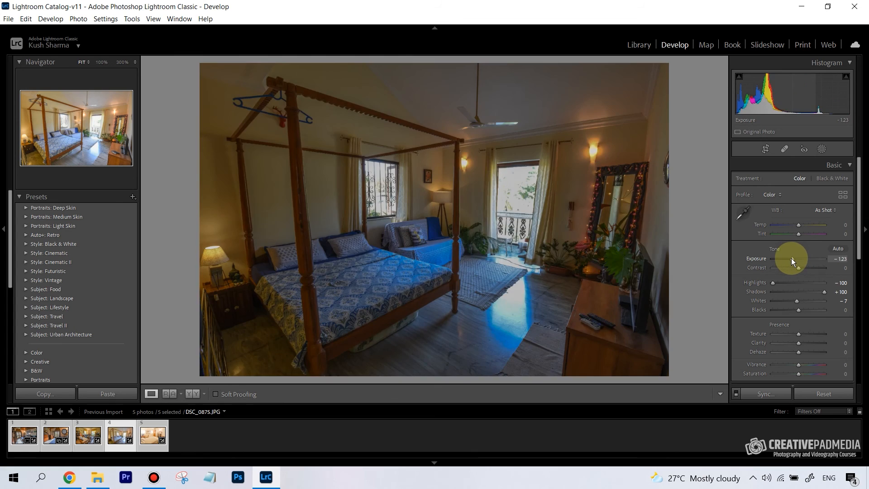
{"action": "left_click_drag", "start_coordinate": [783, 260], "coordinate": [796, 259]}
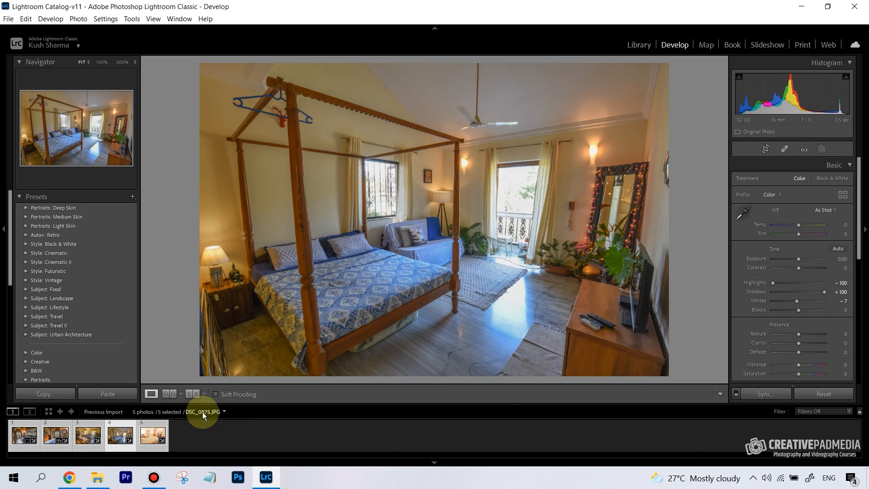
{"action": "mouse_move", "coordinate": [203, 416]}
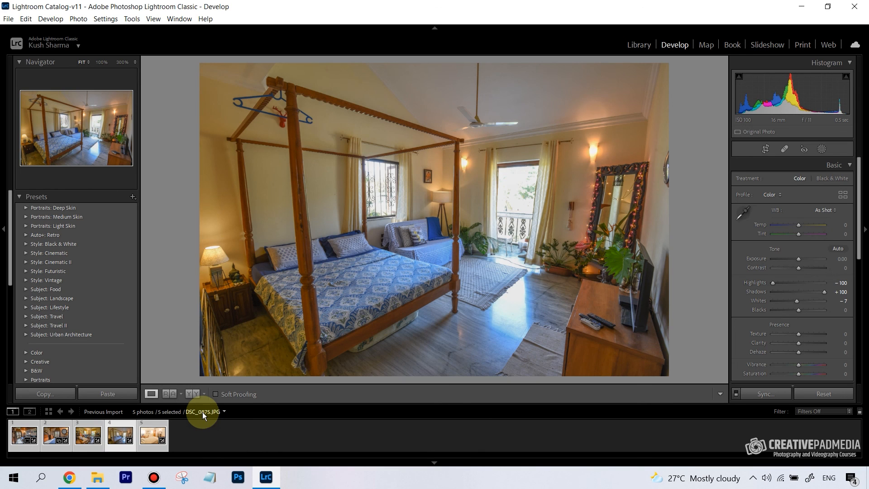
Start an export of all five room photos via the filmstrip context menu.
{"action": "left_click", "coordinate": [152, 434]}
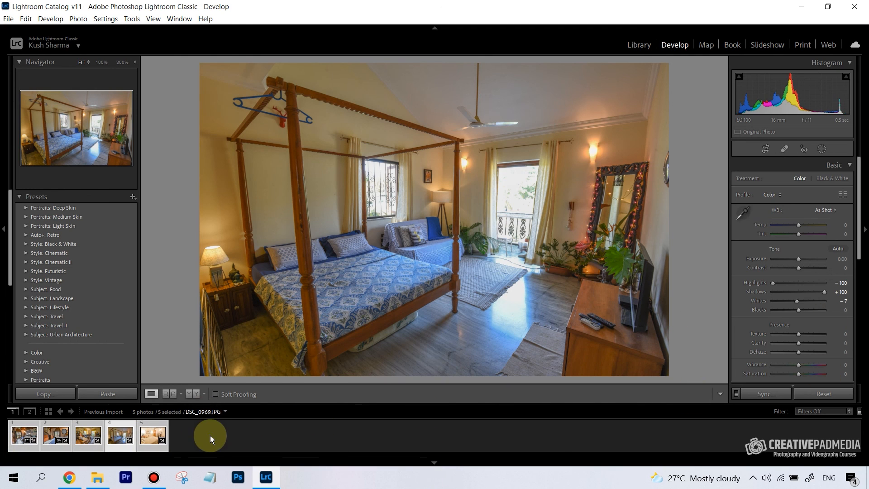
{"action": "right_click", "coordinate": [210, 435]}
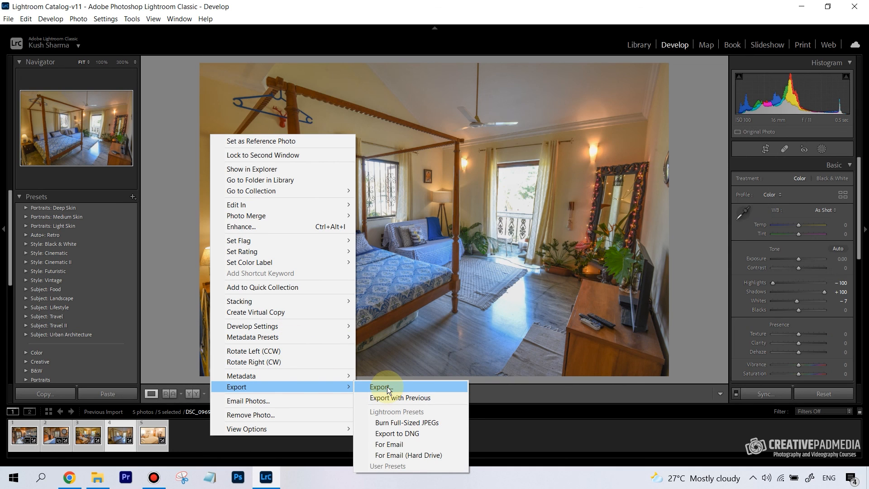
{"action": "left_click", "coordinate": [384, 387]}
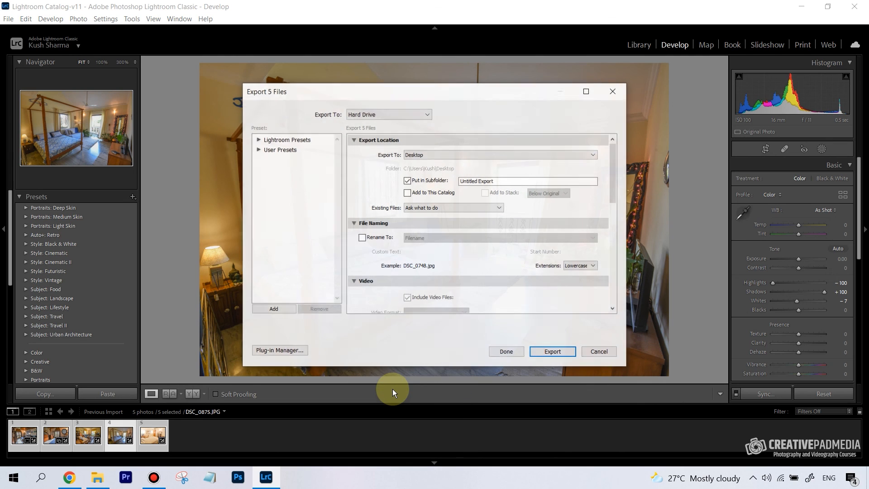